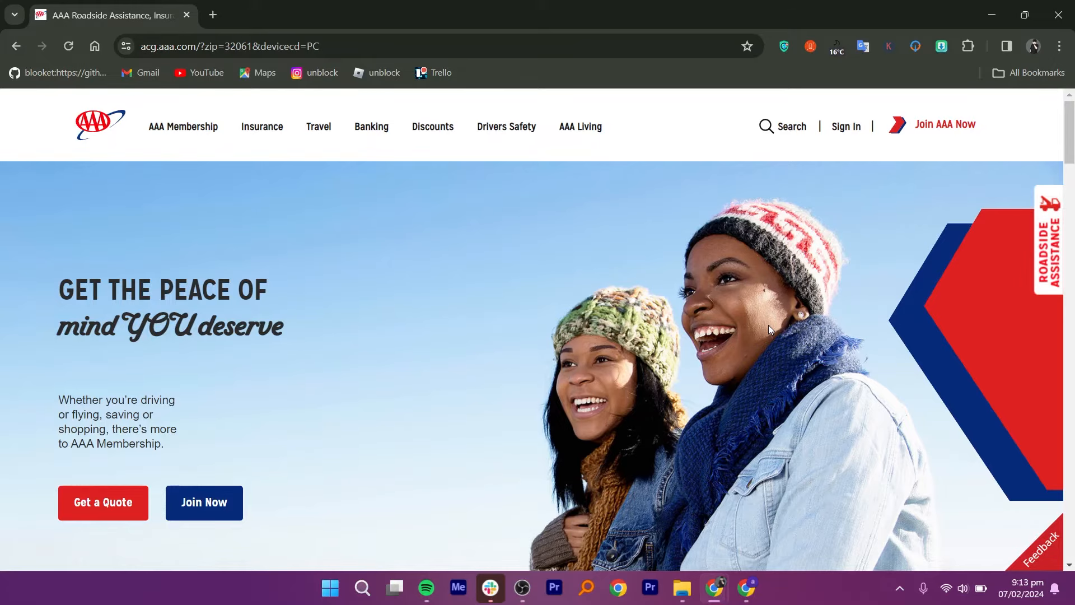
Scroll the AAA homepage, then open the Insurance dropdown listing car, home, bundle and claims
{"action": "scroll", "scroll_direction": "down", "scroll_amount": 3}
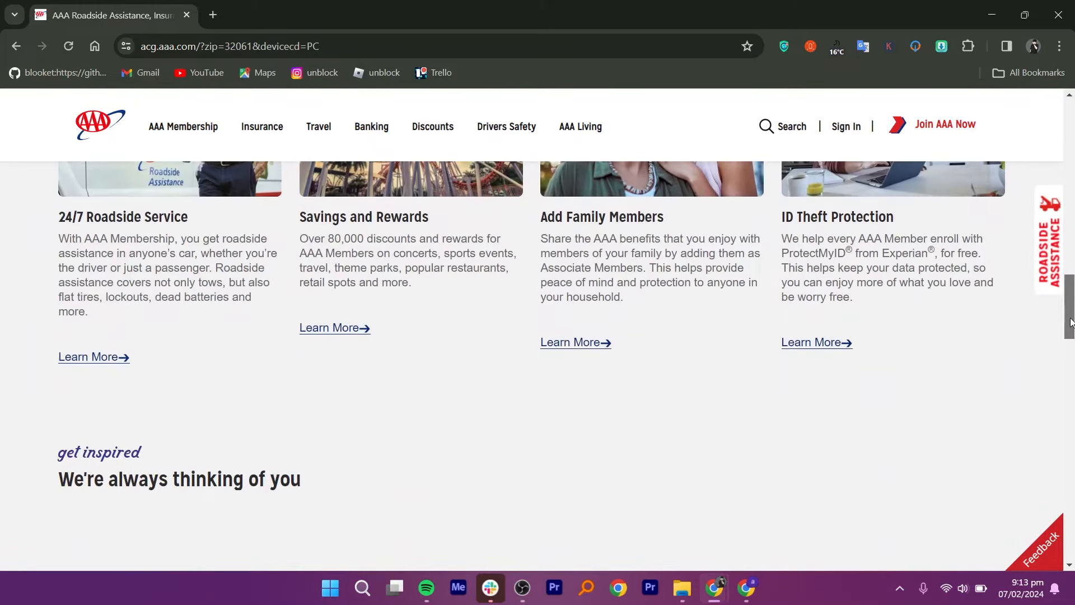
{"action": "scroll", "scroll_direction": "down", "scroll_amount": 3}
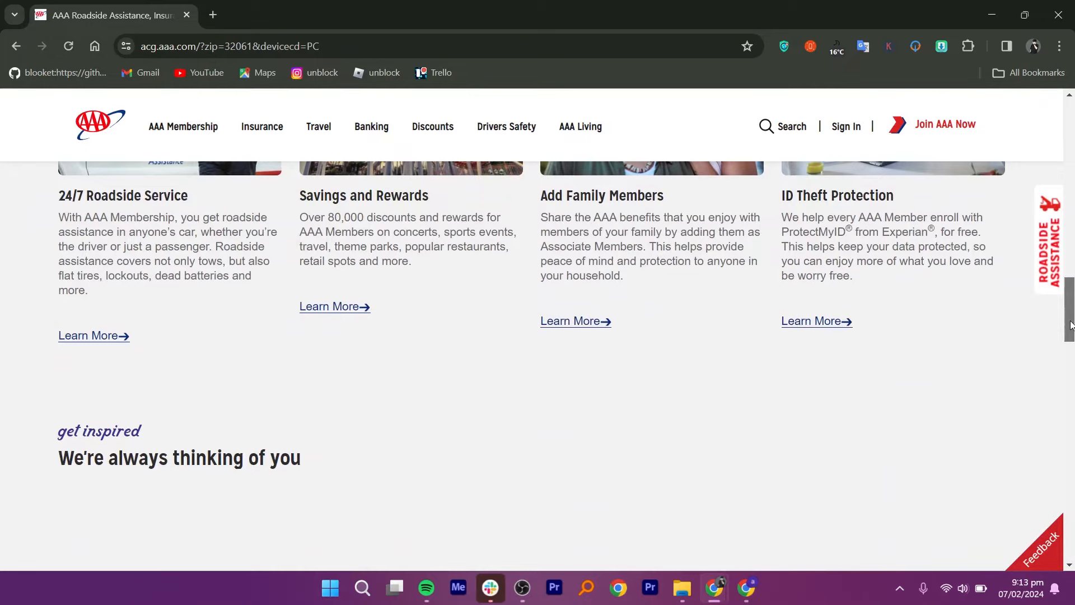
{"action": "scroll", "scroll_direction": "down", "scroll_amount": 3}
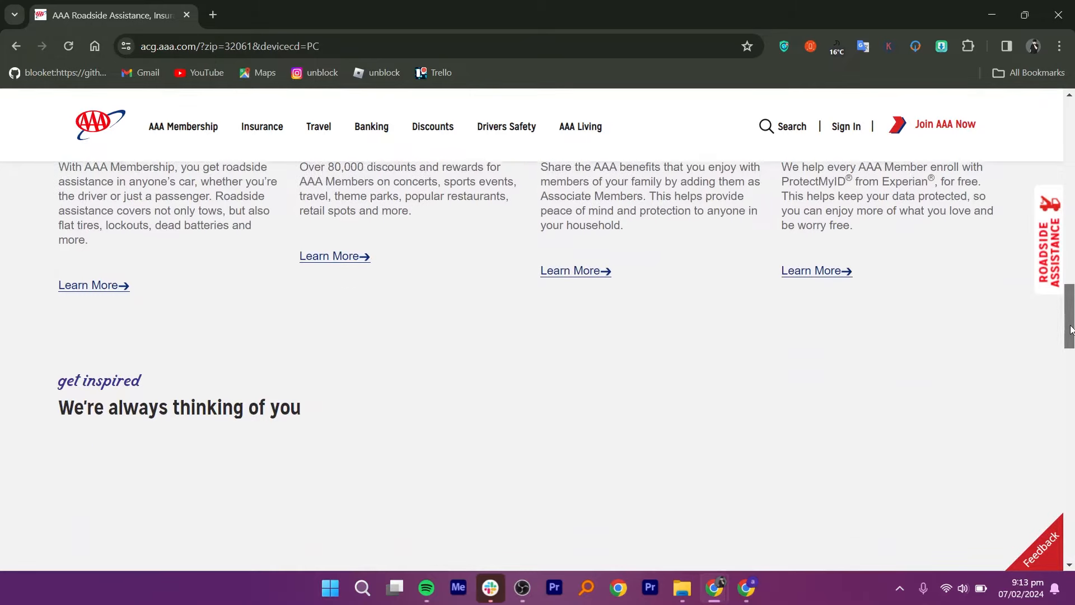
{"action": "scroll", "scroll_direction": "down", "scroll_amount": 3}
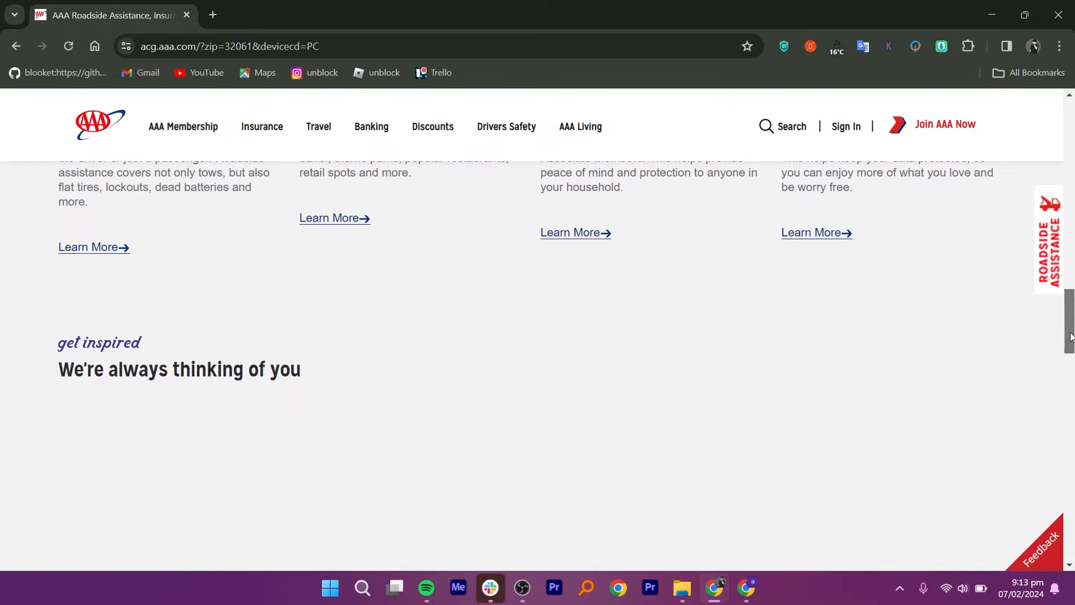
{"action": "scroll", "scroll_direction": "up", "scroll_amount": 3}
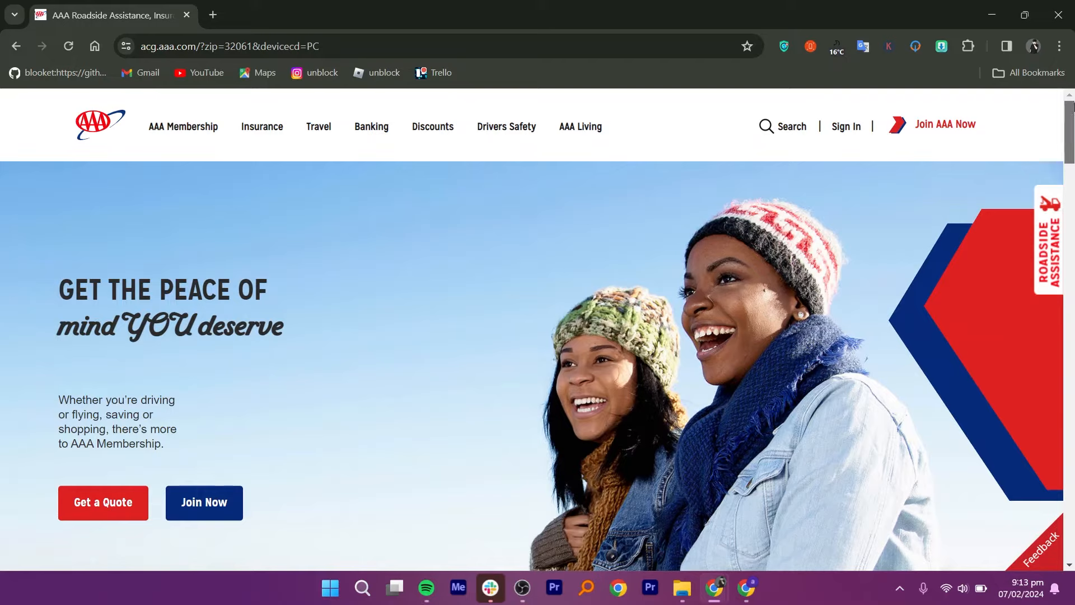
{"action": "left_click", "coordinate": [262, 126]}
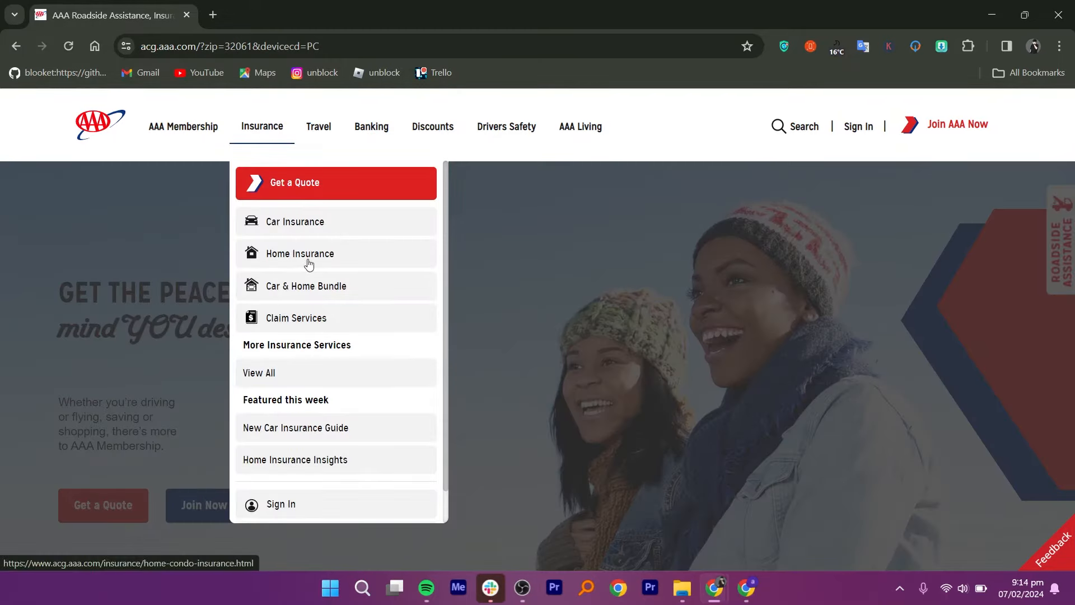
{"action": "mouse_move", "coordinate": [460, 315]}
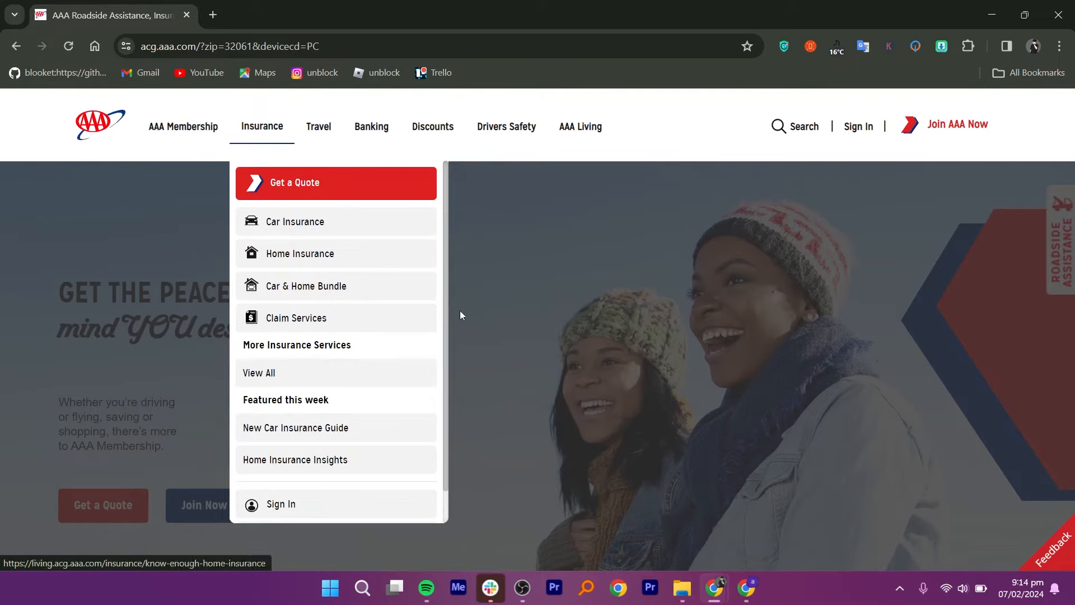
{"action": "mouse_move", "coordinate": [353, 341]}
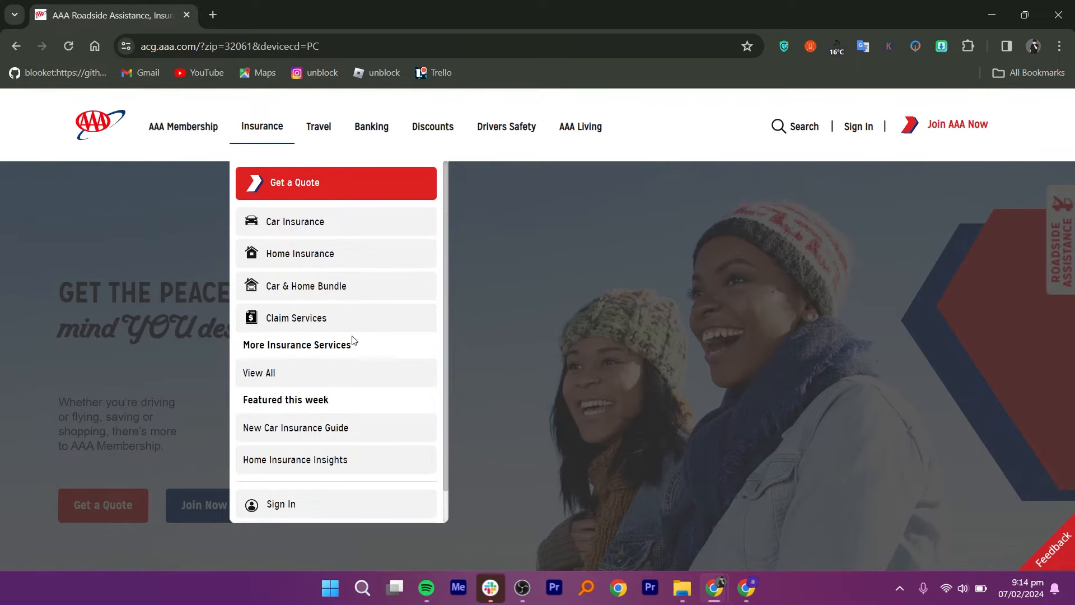
Open Car Insurance and scroll down to 'Build your own insurance policy'
{"action": "left_click", "coordinate": [295, 221]}
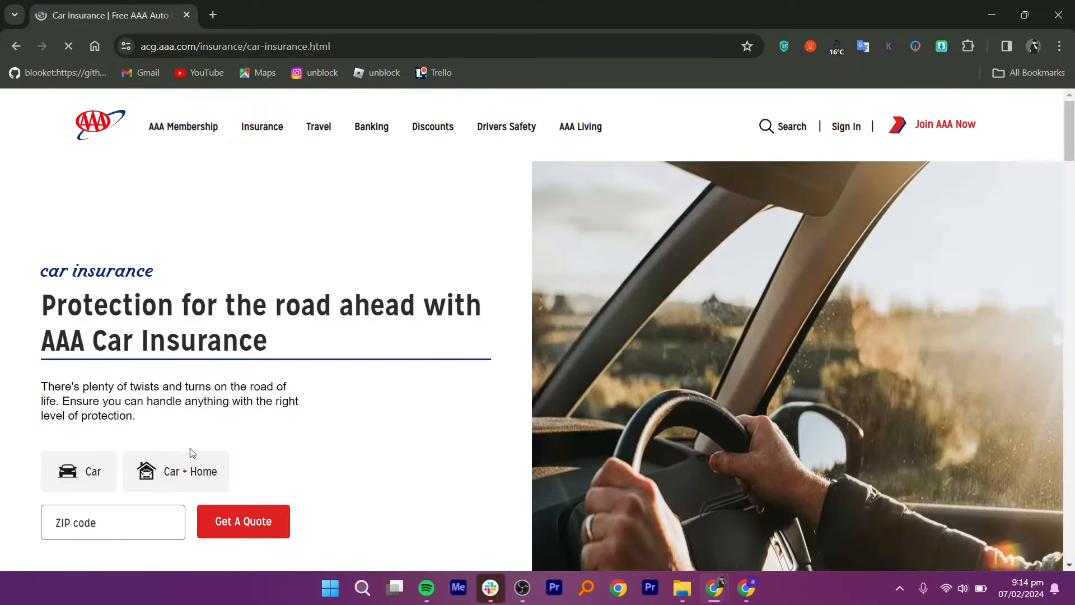
{"action": "scroll", "scroll_direction": "down", "scroll_amount": 3}
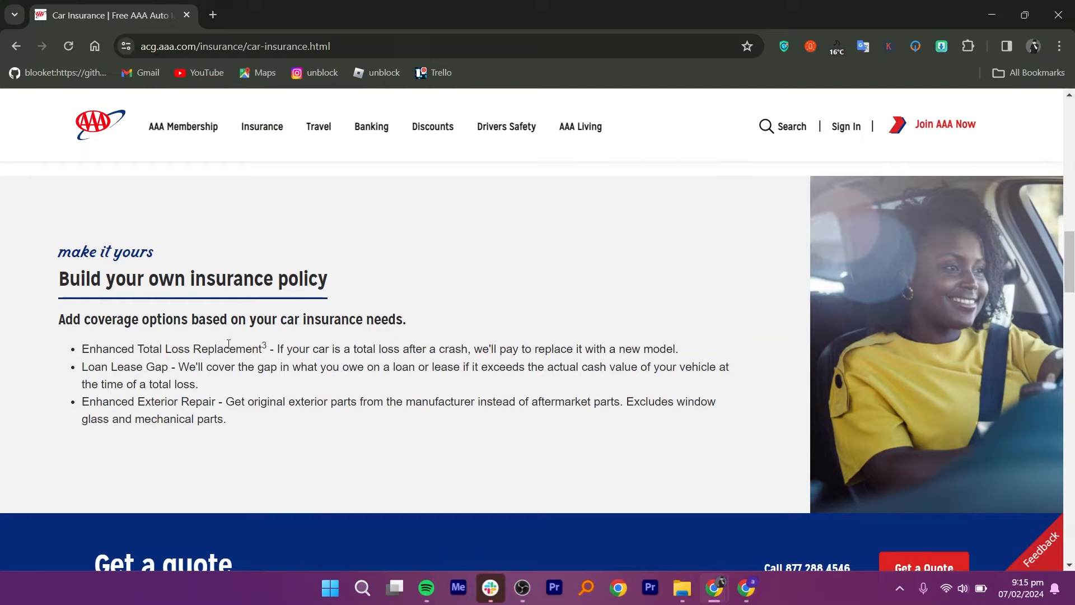
{"action": "scroll", "scroll_direction": "down", "scroll_amount": 3}
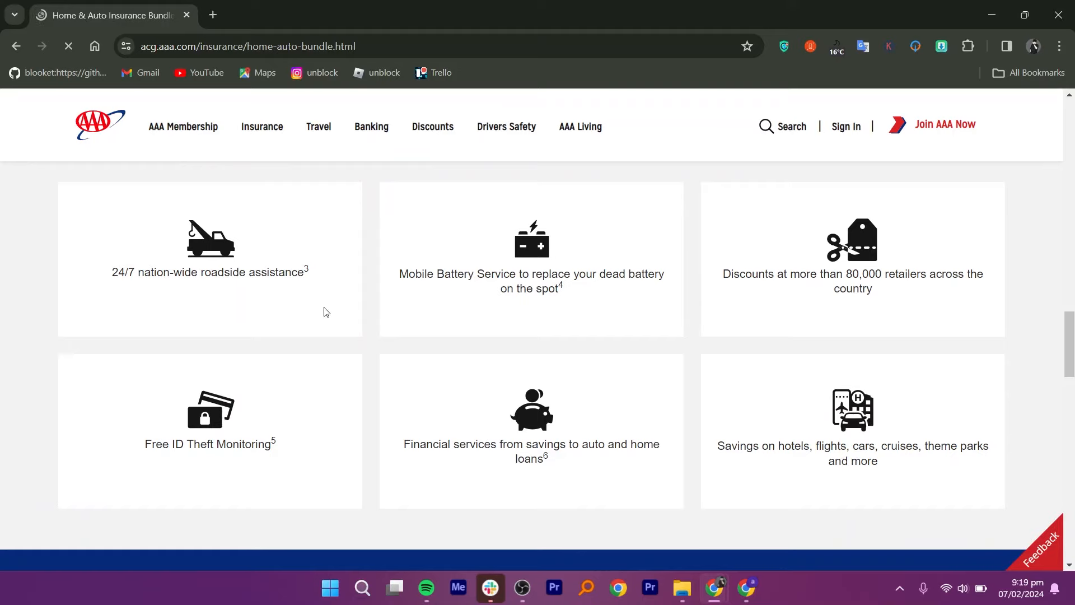
{"action": "mouse_move", "coordinate": [528, 318]}
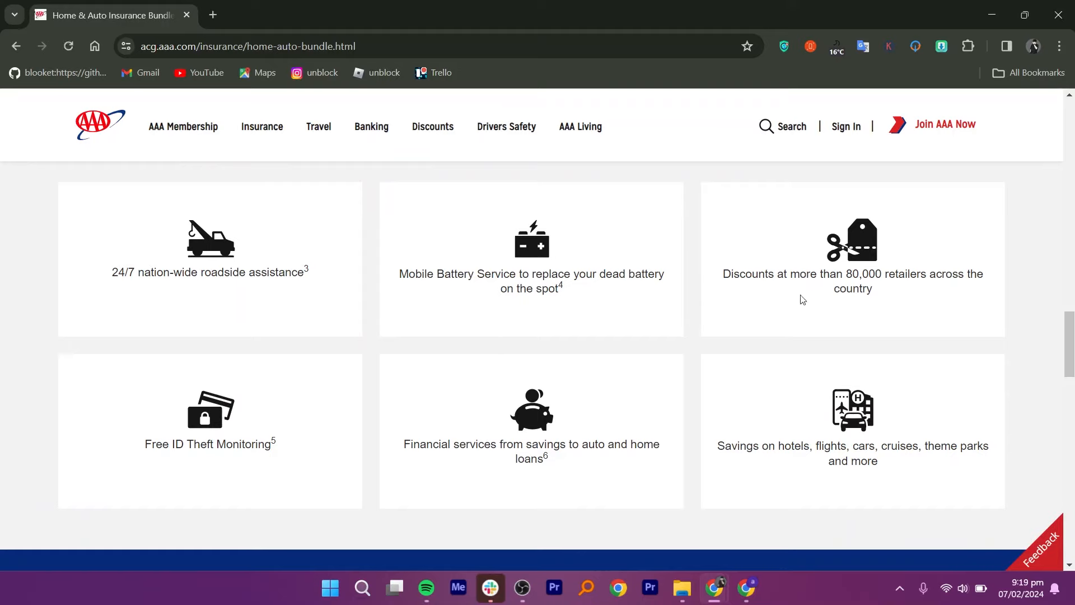
{"action": "mouse_move", "coordinate": [570, 480]}
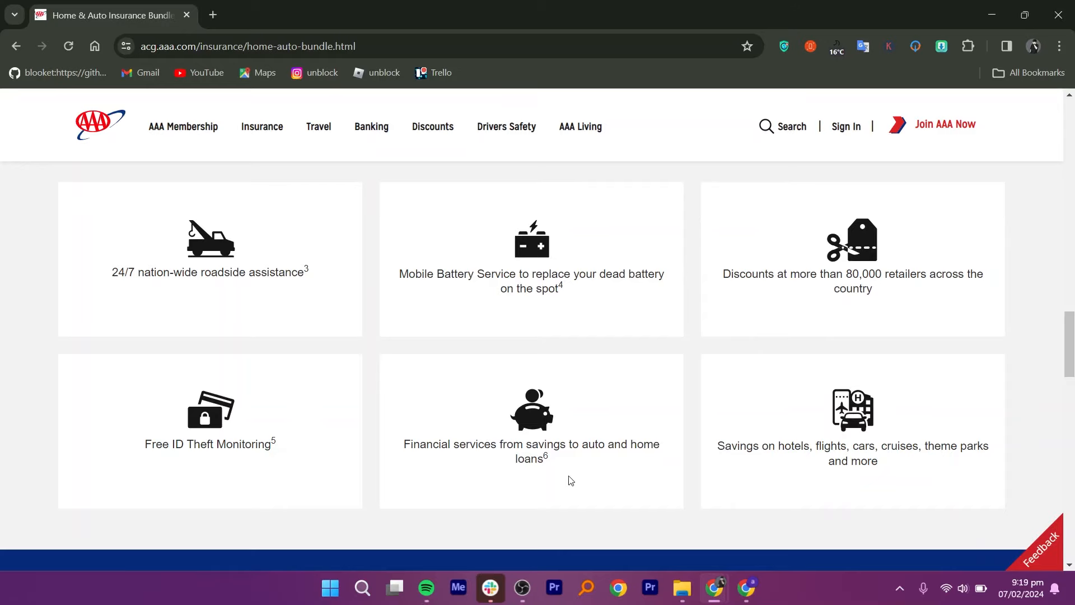
{"action": "mouse_move", "coordinate": [779, 482]}
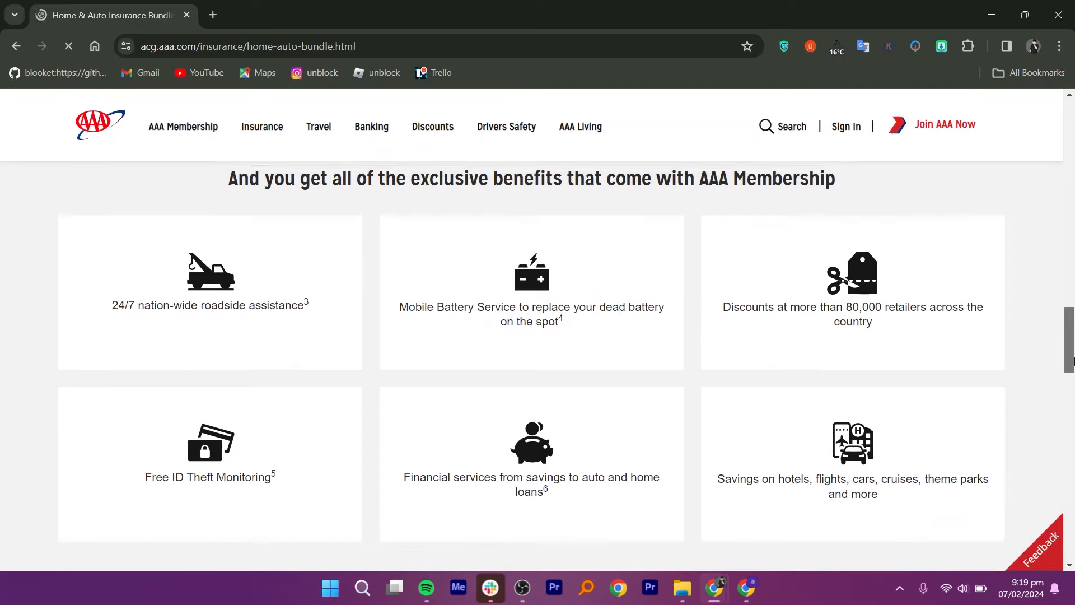
Scroll the bundle page to the six exclusive AAA Membership benefit cards
{"action": "scroll", "scroll_direction": "down", "scroll_amount": 3}
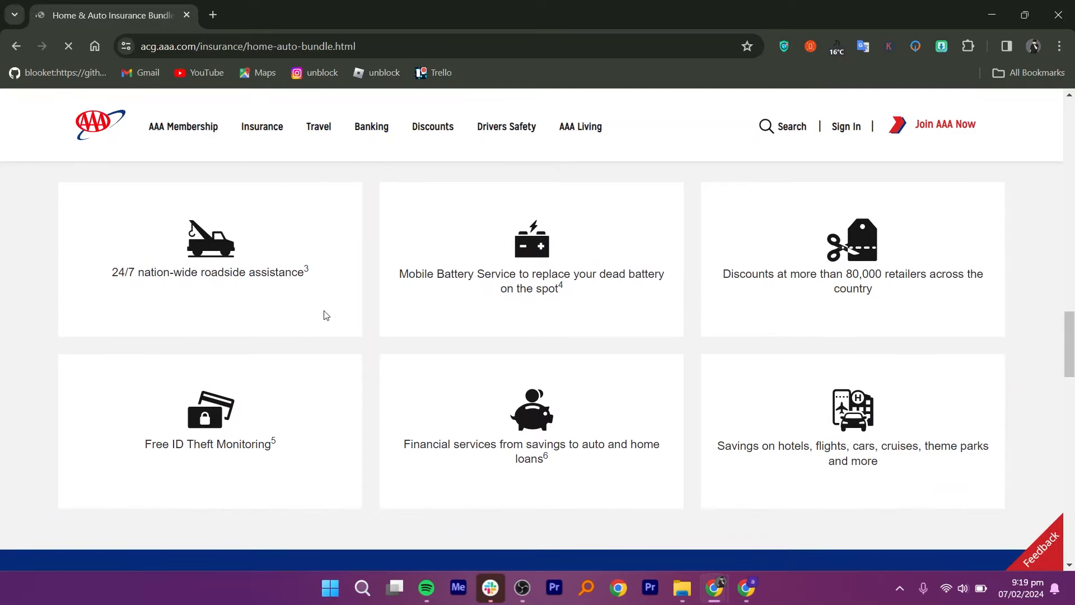
{"action": "mouse_move", "coordinate": [529, 318]}
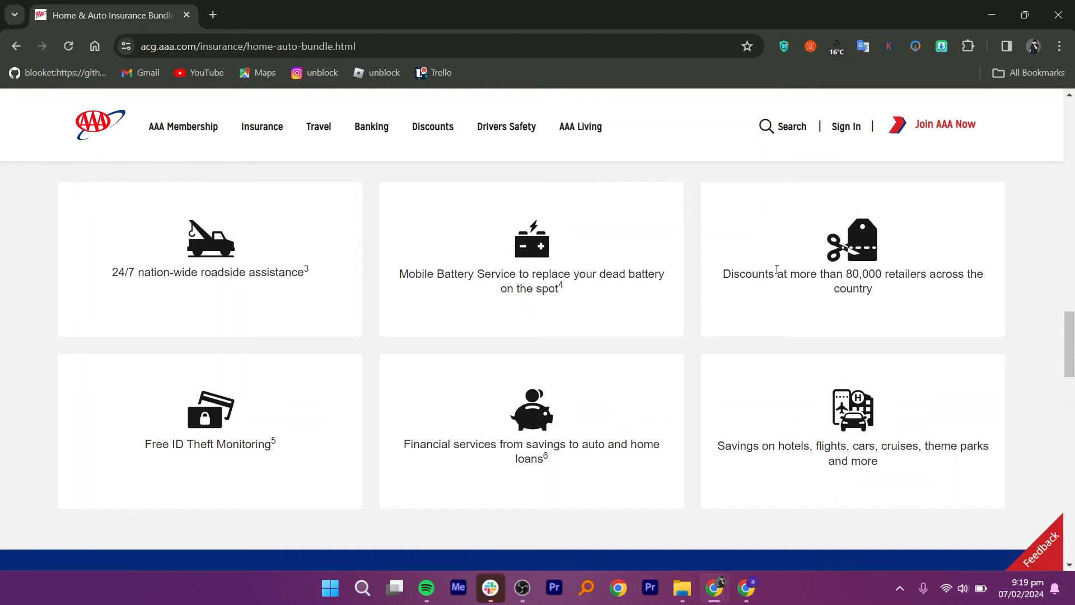
{"action": "mouse_move", "coordinate": [344, 443]}
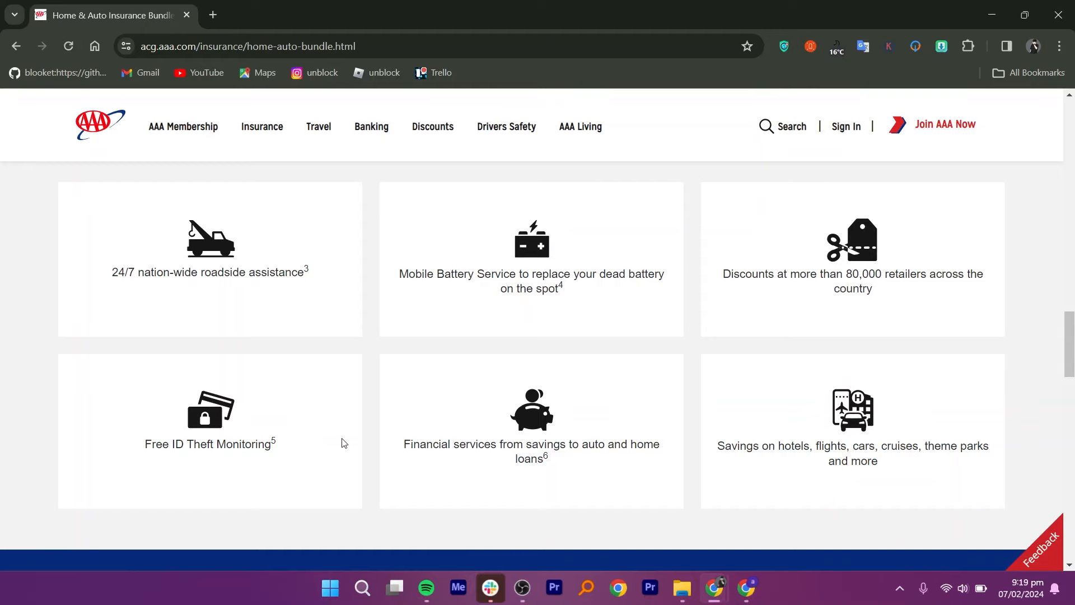
{"action": "mouse_move", "coordinate": [687, 419]}
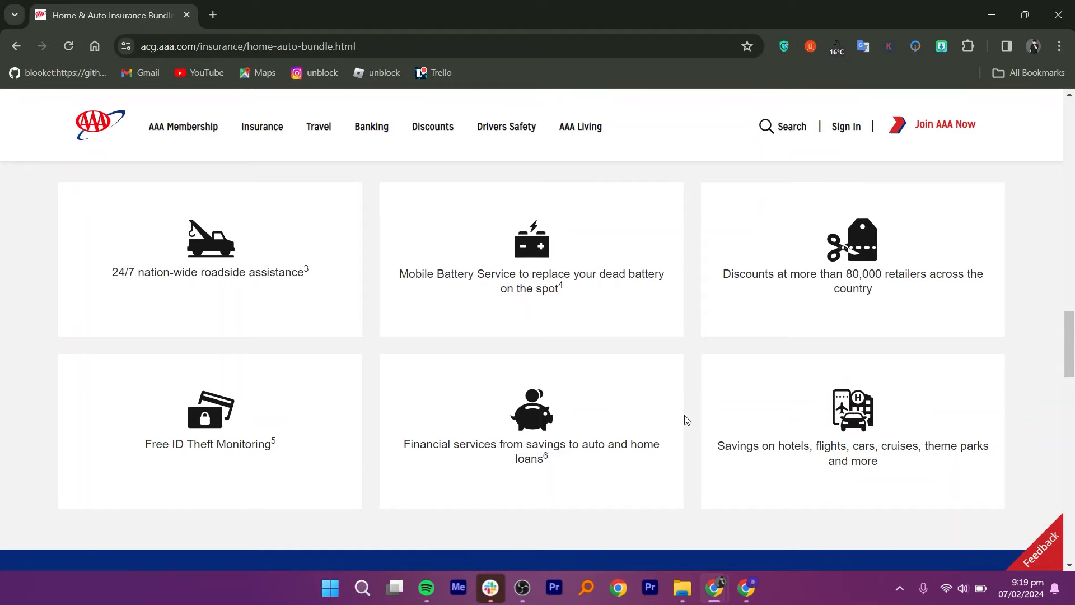
{"action": "mouse_move", "coordinate": [782, 479]}
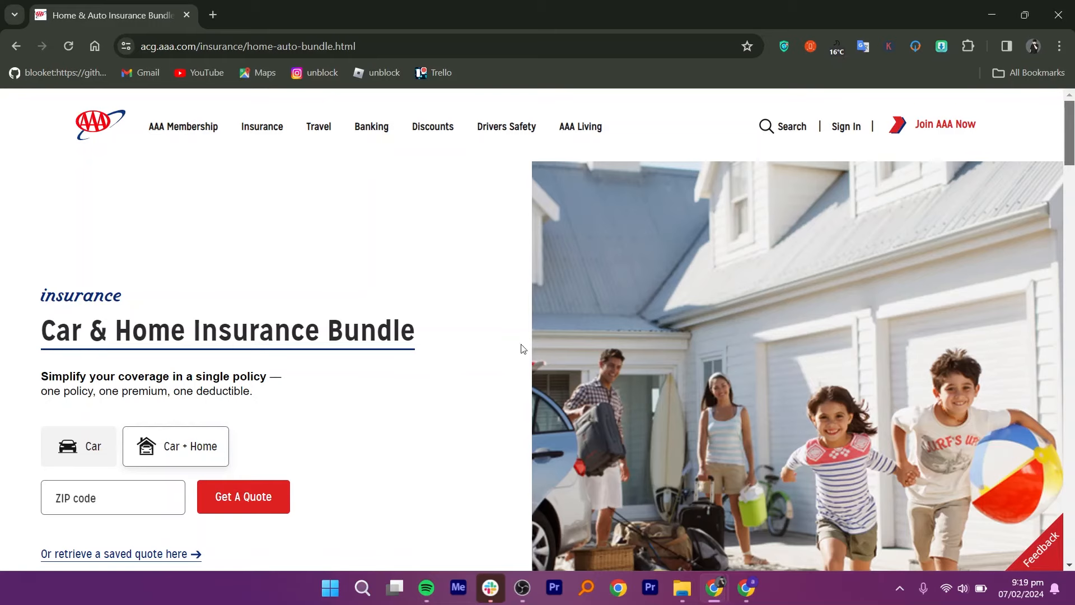
{"action": "mouse_move", "coordinate": [489, 234]}
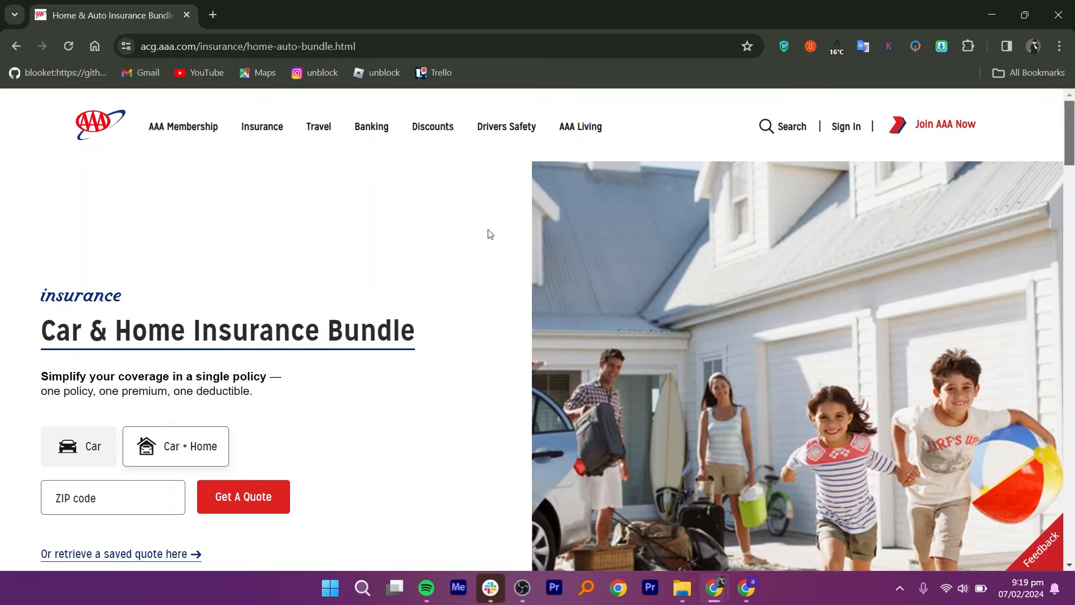
{"action": "mouse_move", "coordinate": [491, 237]}
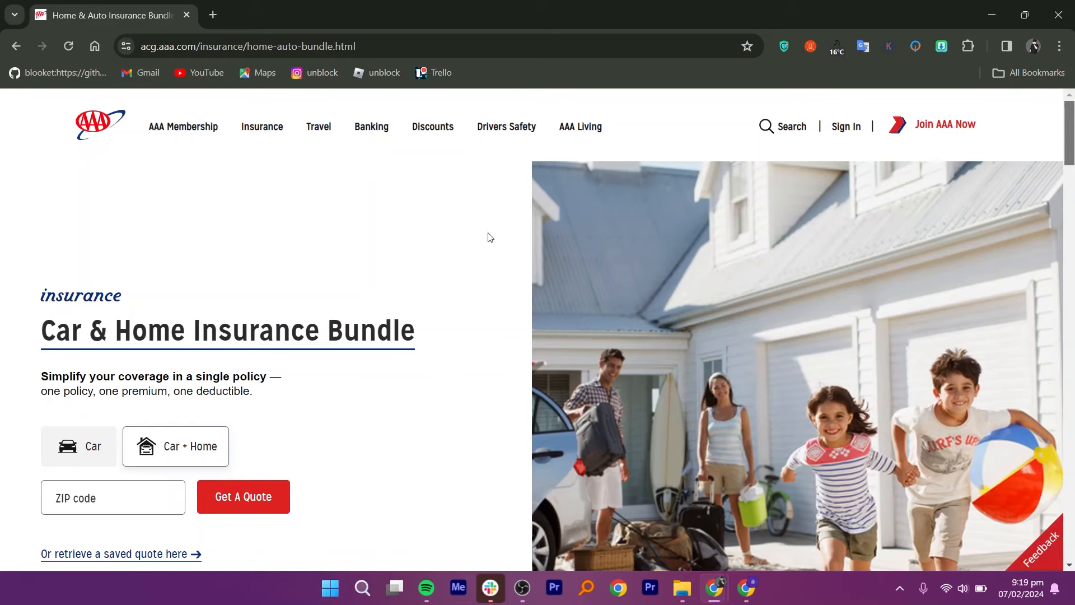